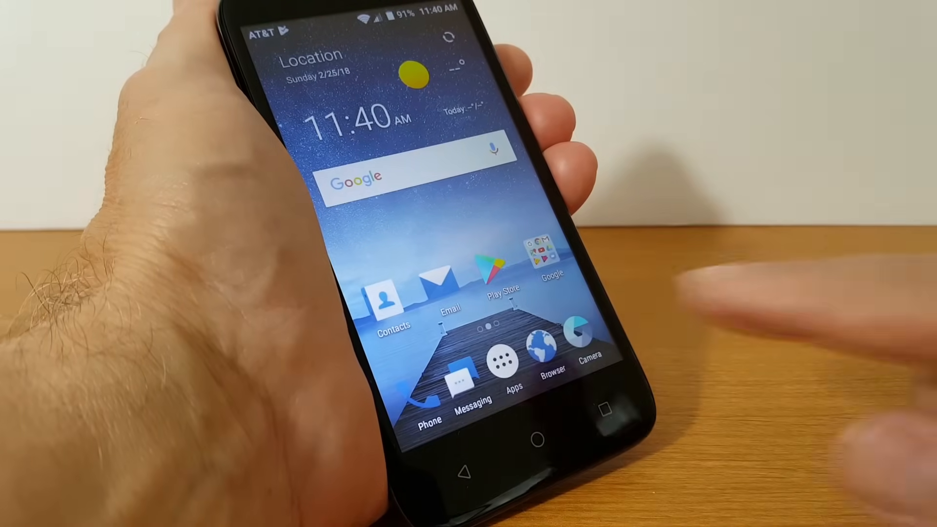
- Open the app drawer from the dock to show Calculator, Chrome, Gmail and Facebook
click(513, 357)
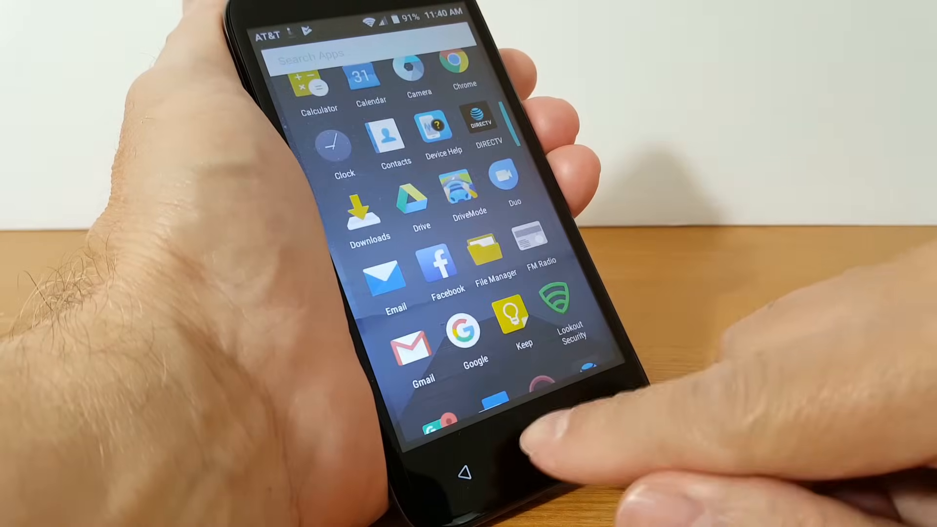